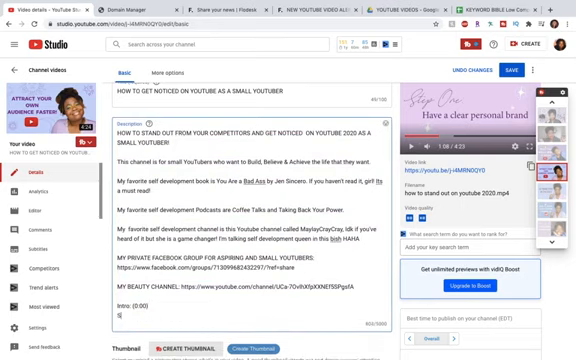
{"action": "type", "text": "tep"}
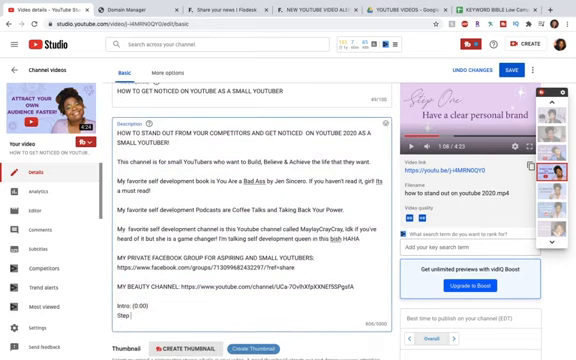
{"action": "type", "text": "1: (1:07"}
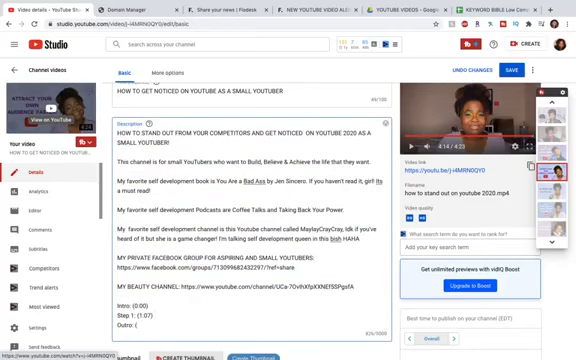
{"action": "type", "text": "4"}
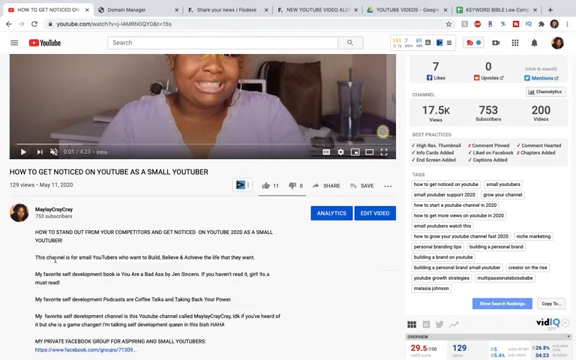
{"action": "scroll", "scroll_direction": "down", "scroll_amount": 3}
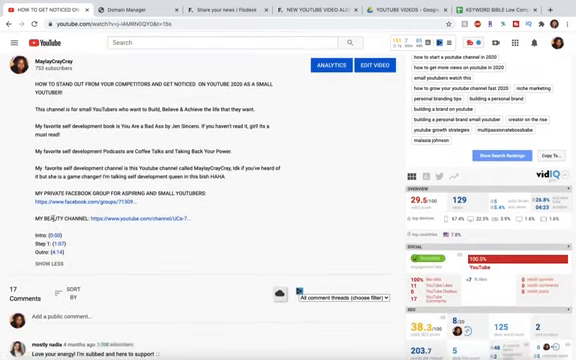